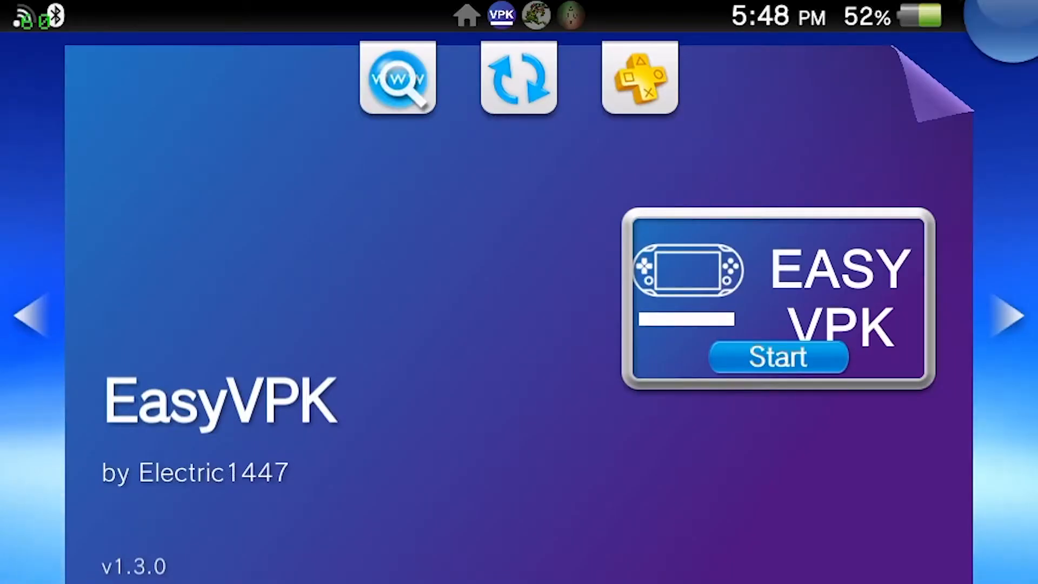
Open EasyVPK's homebrew catalogue and browse down to GemRB v.0.8.7-vita.5.
left_click(778, 357)
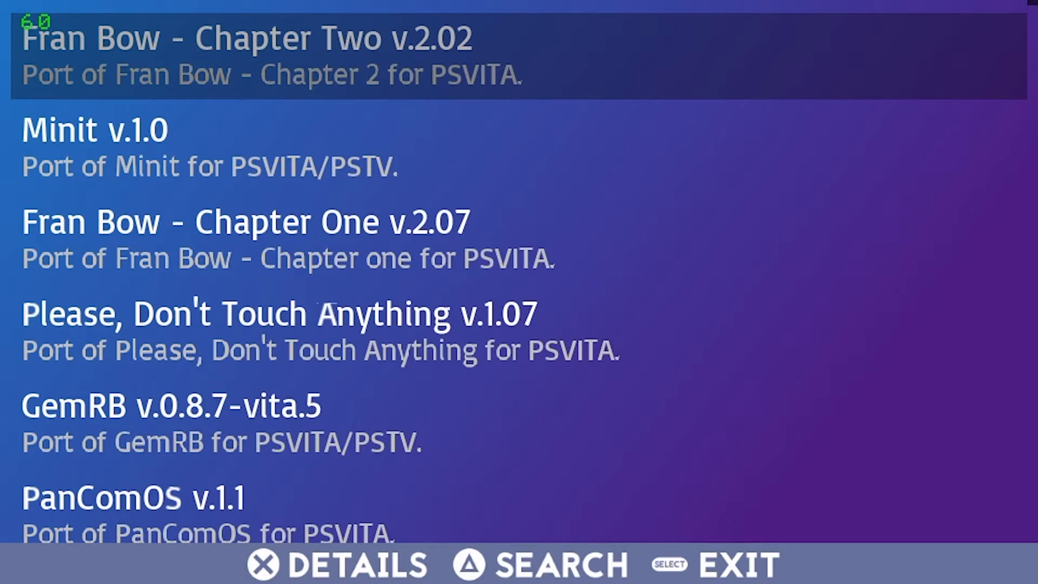
key("Down")
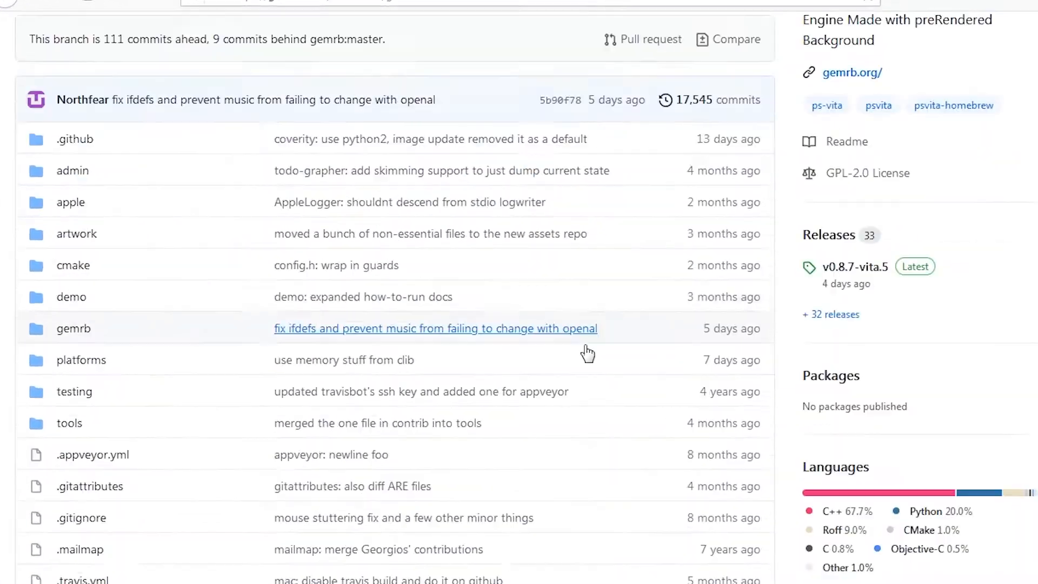
scroll("down", 3)
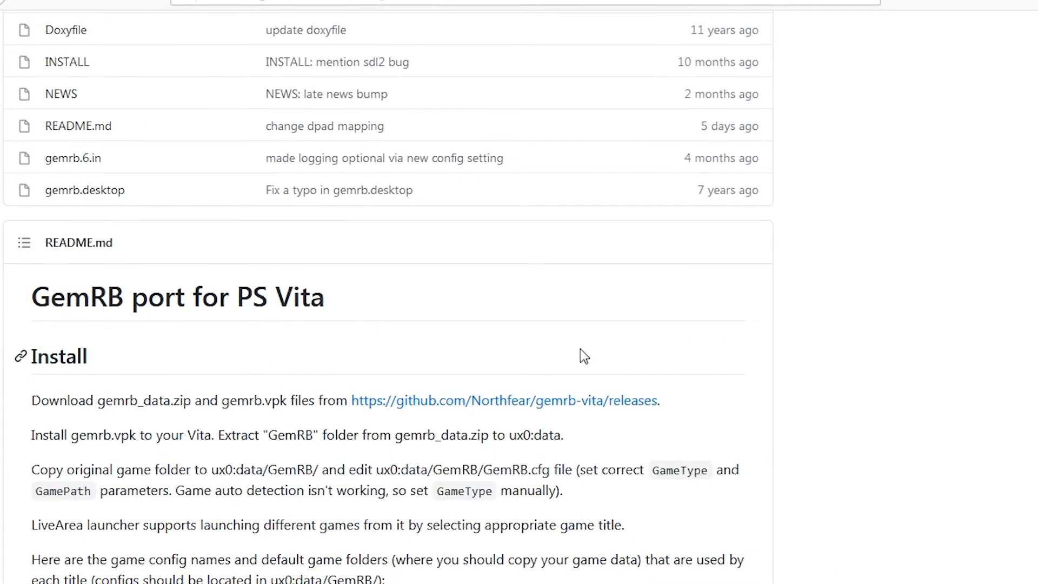
scroll("down", 3)
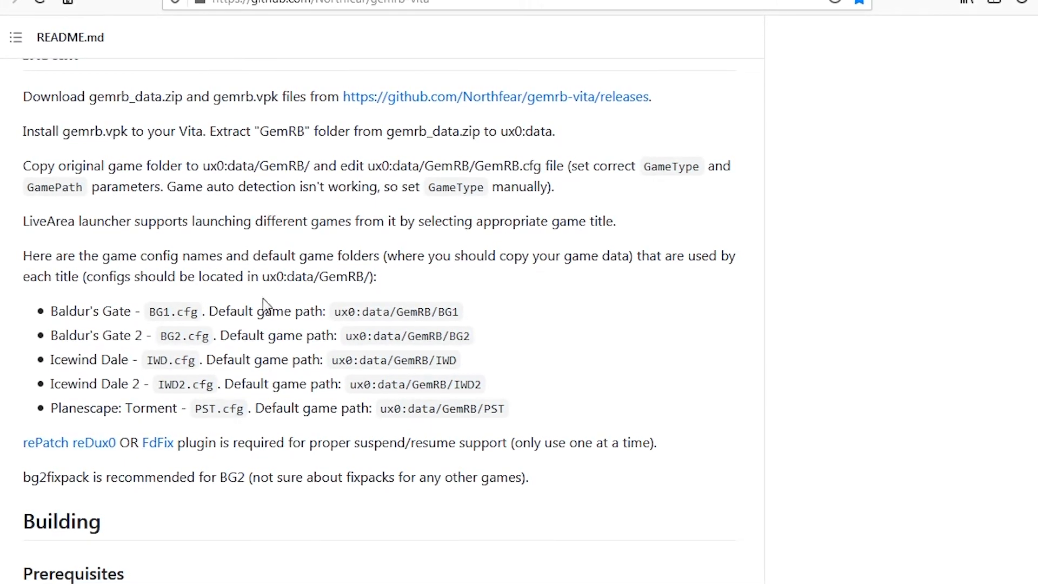
scroll("down", 3)
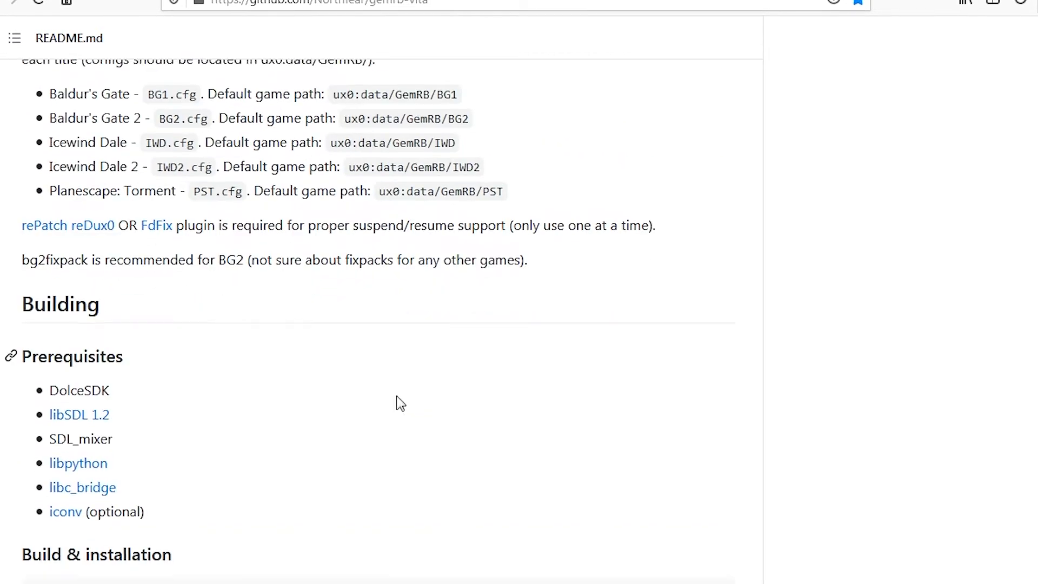
scroll("down", 3)
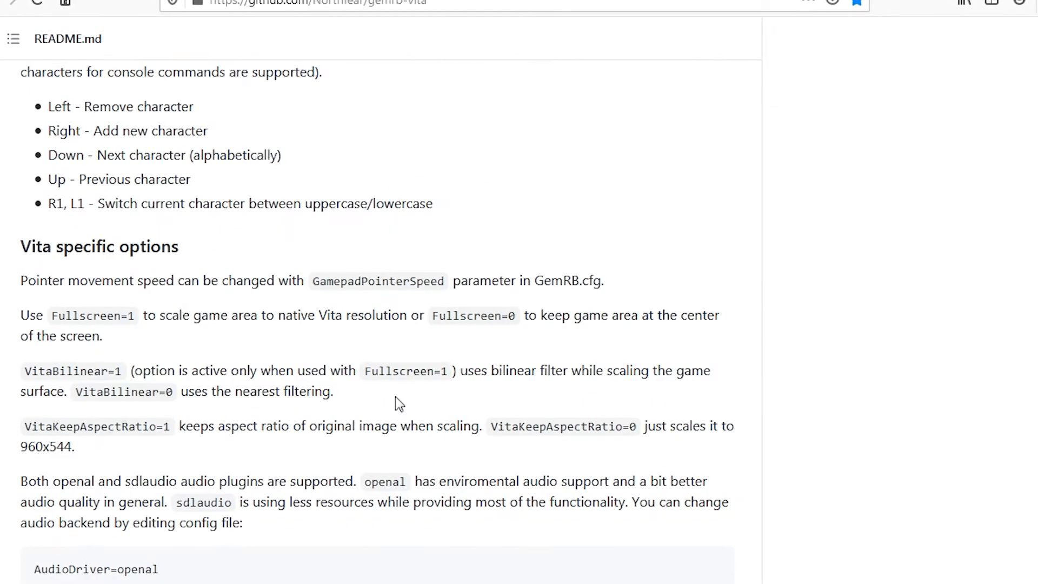
scroll("up", 3)
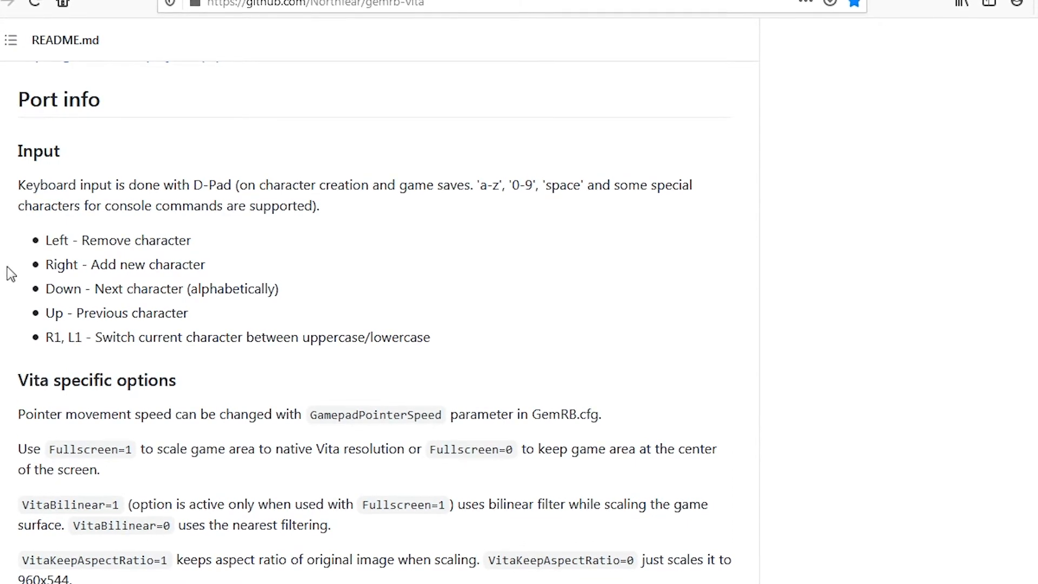
scroll("down", 3)
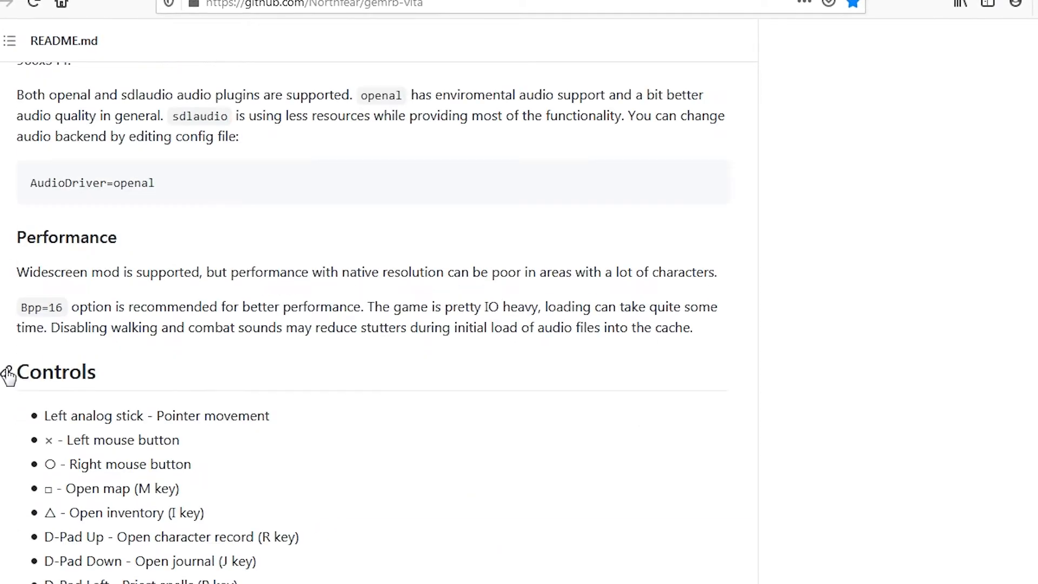
scroll("down", 3)
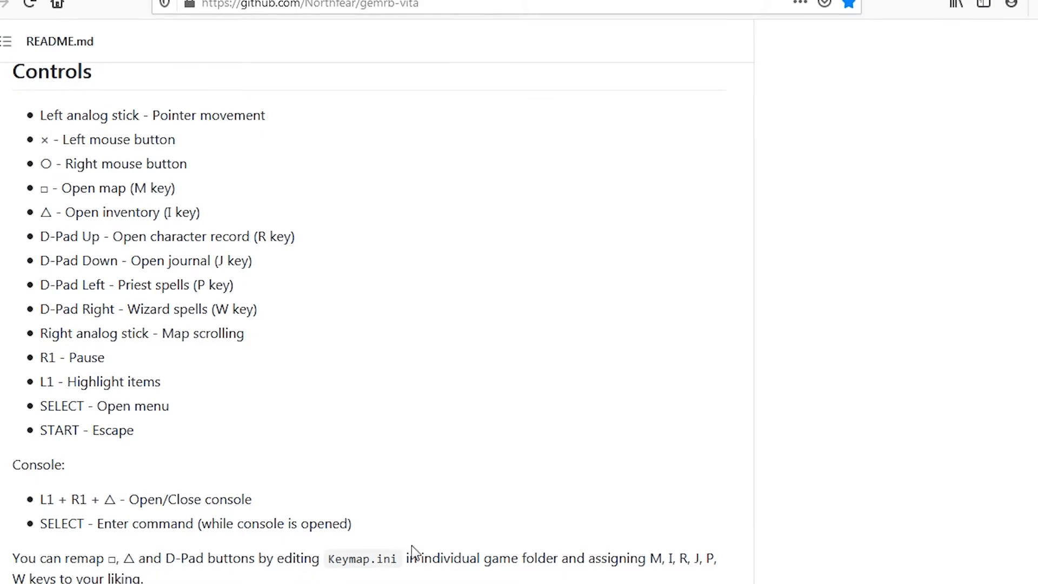
scroll("up", 3)
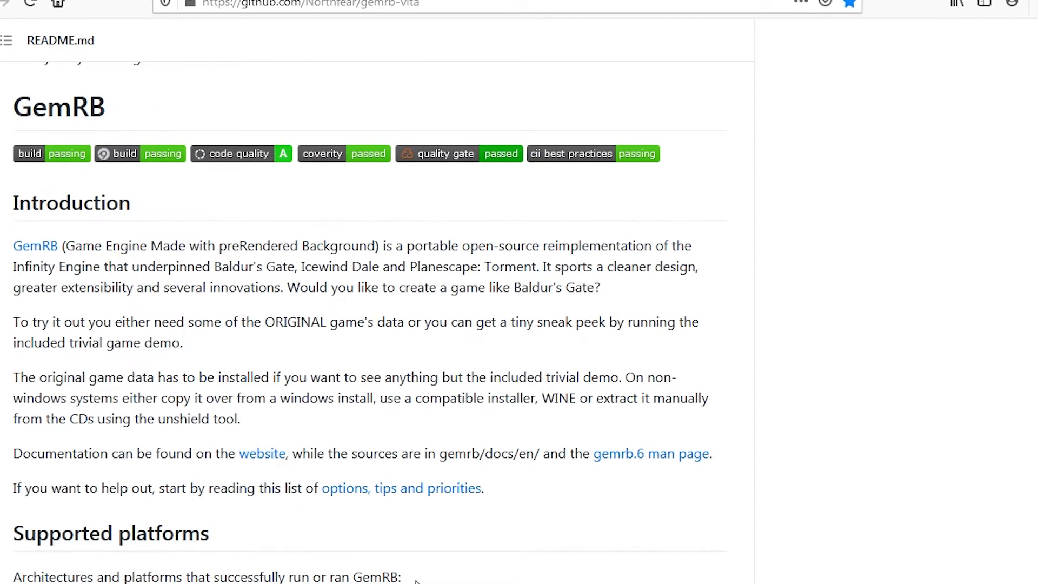
scroll("down", 3)
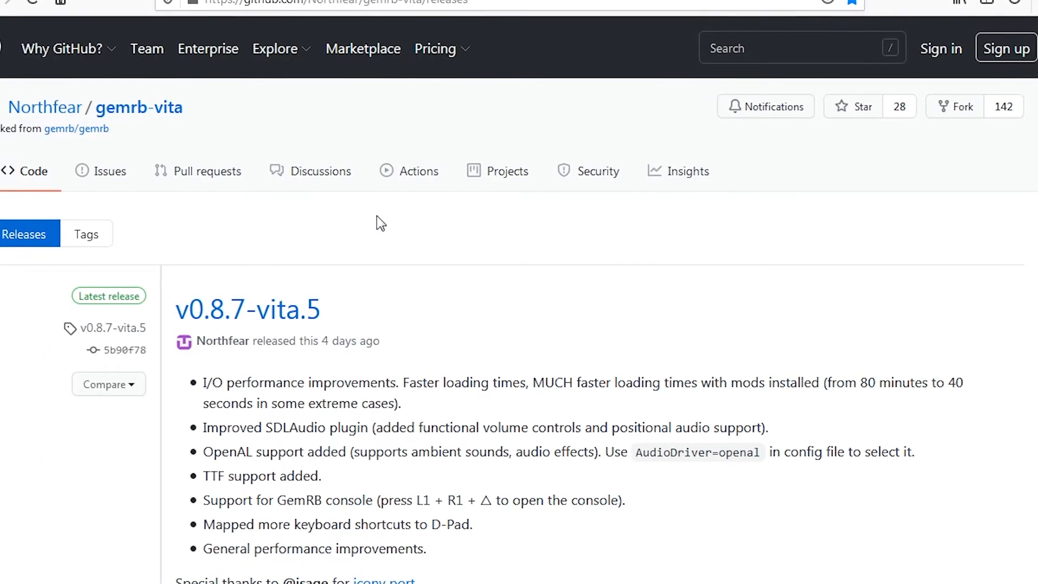
Scroll through the v0.8.7-vita.5 release assets, then mount Disc 1.cue and launch Setup.
scroll("down", 3)
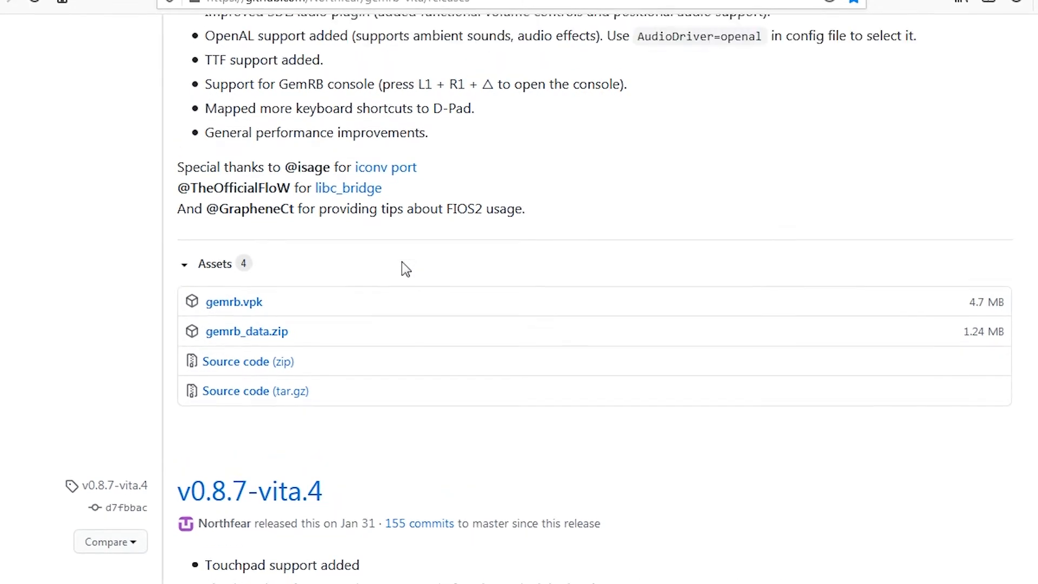
scroll("up", 3)
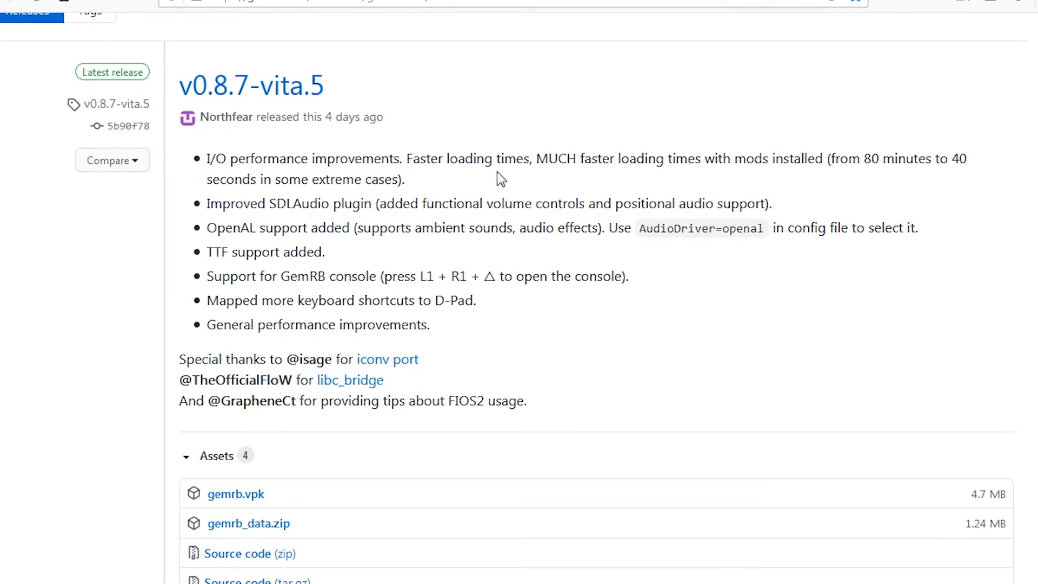
scroll("down", 3)
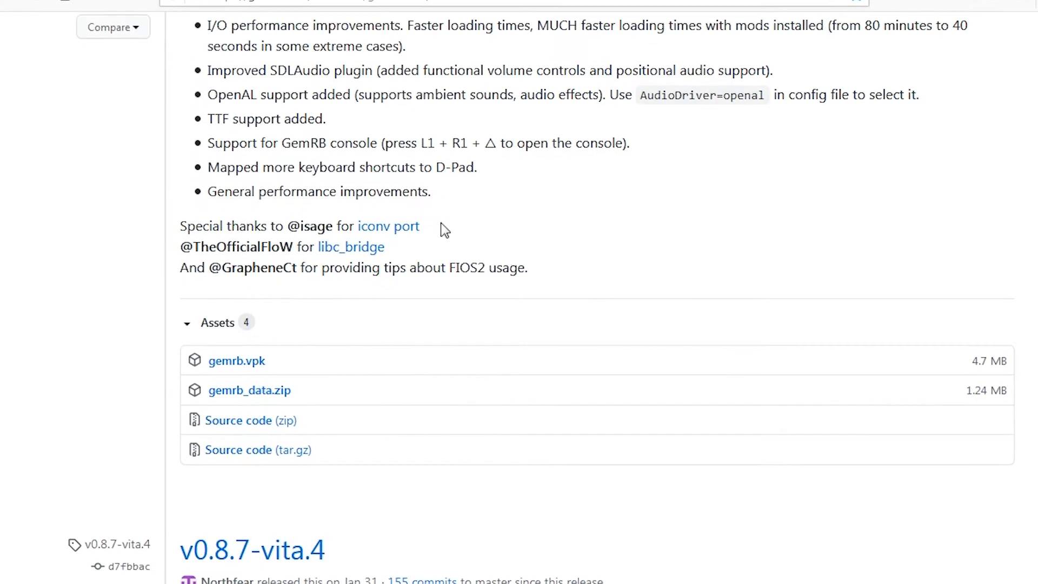
mouse_move(223, 389)
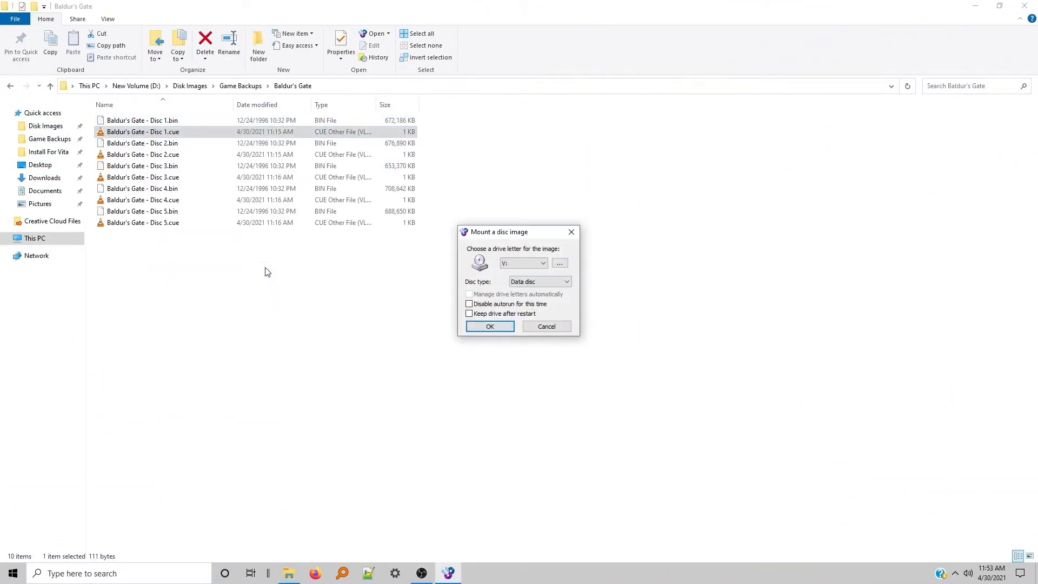
left_click(489, 326)
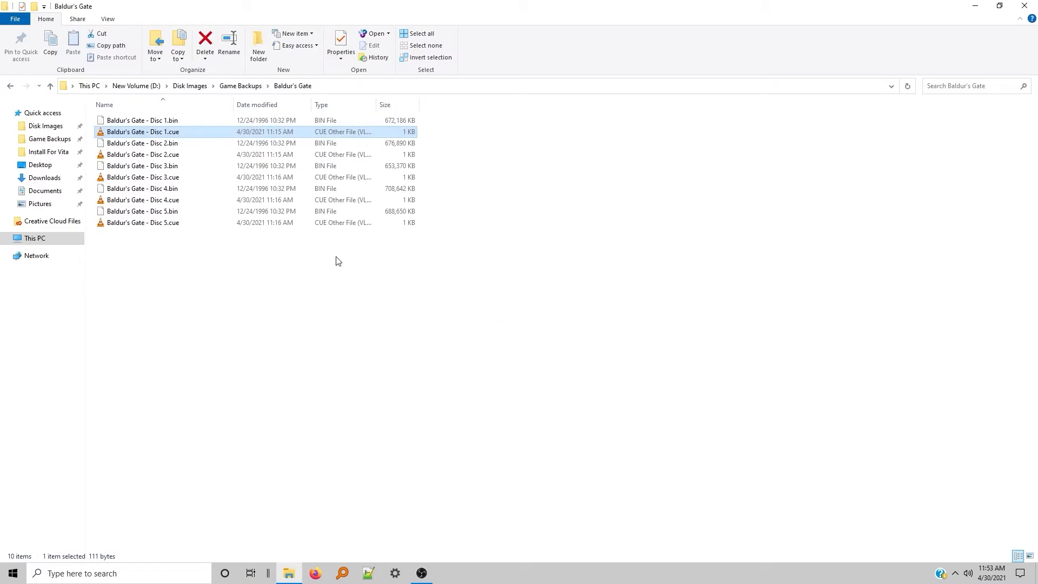
left_click(6, 238)
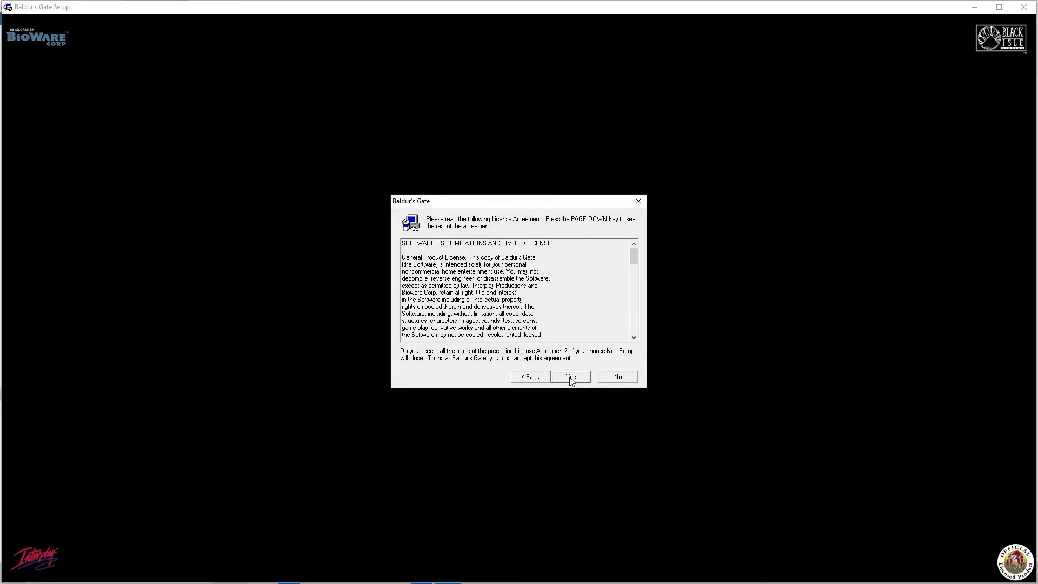
Accept the Baldur's Gate licence and choose an installation folder on drive D.
left_click(569, 377)
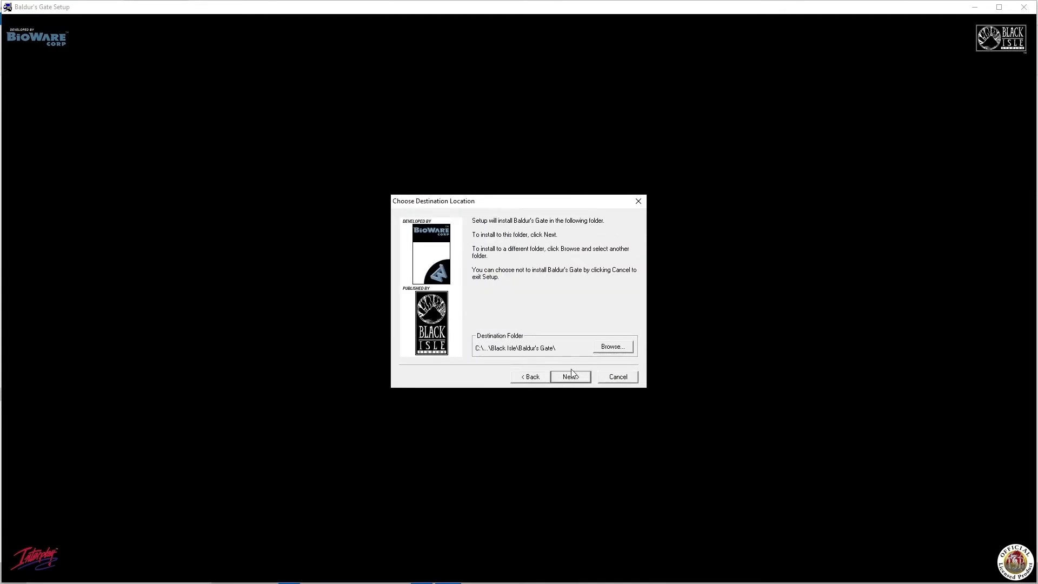
left_click(611, 346)
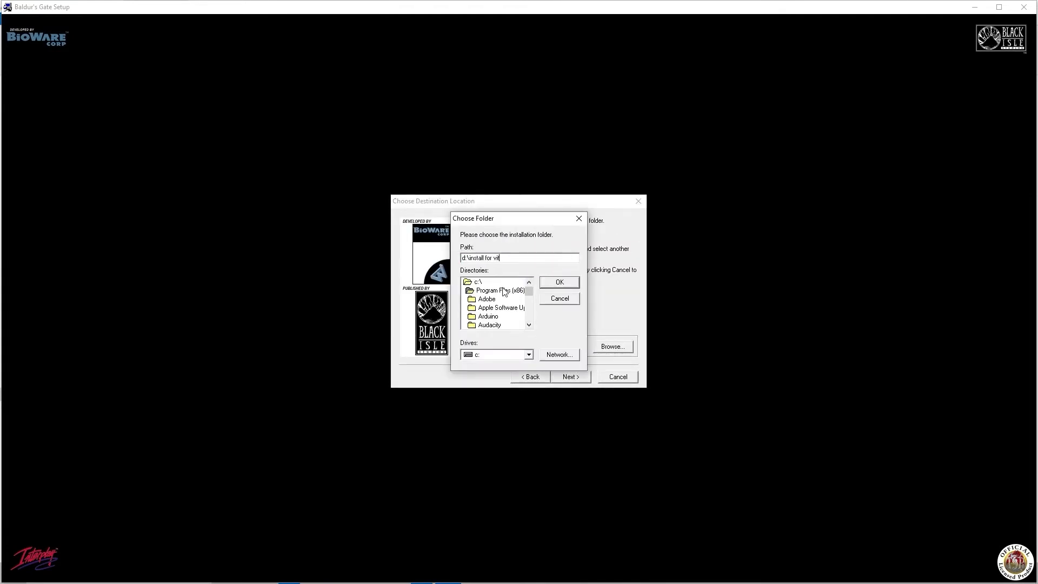
left_click(558, 282)
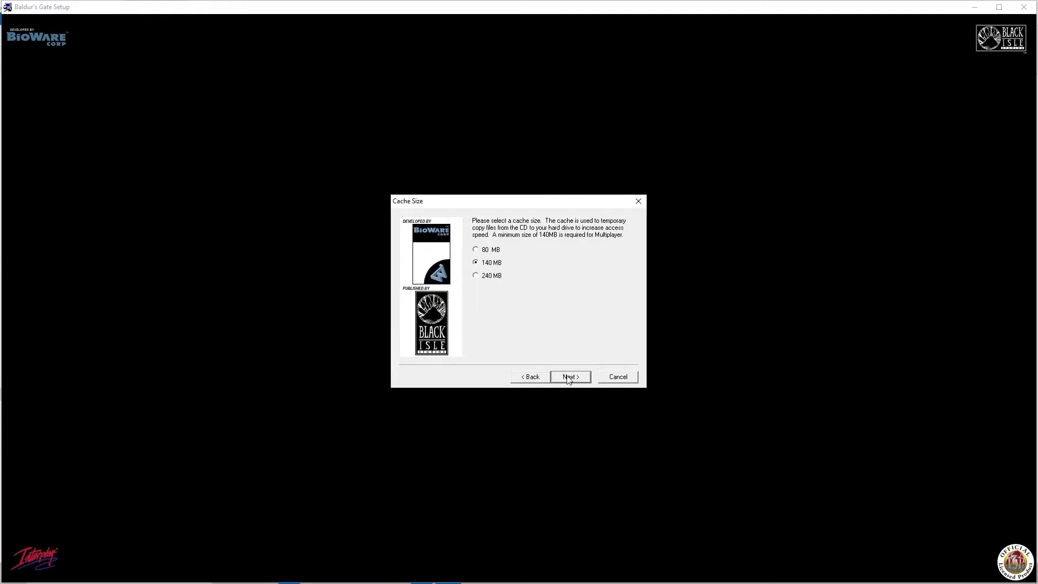
Keep the 140 MB cache and faster CPU setting, install components despite low space, and mount Disc 2.
left_click(569, 376)
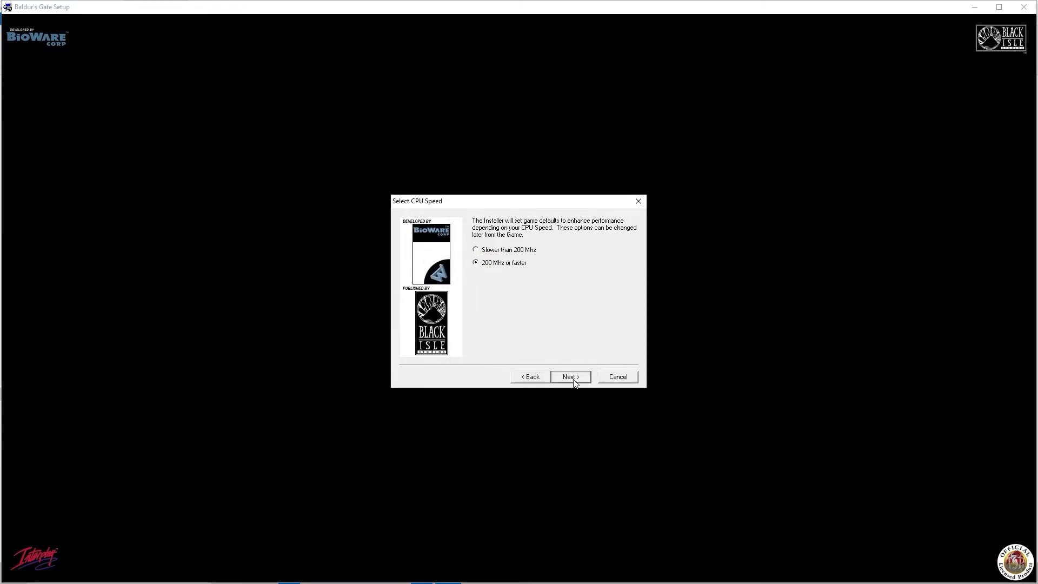
left_click(568, 376)
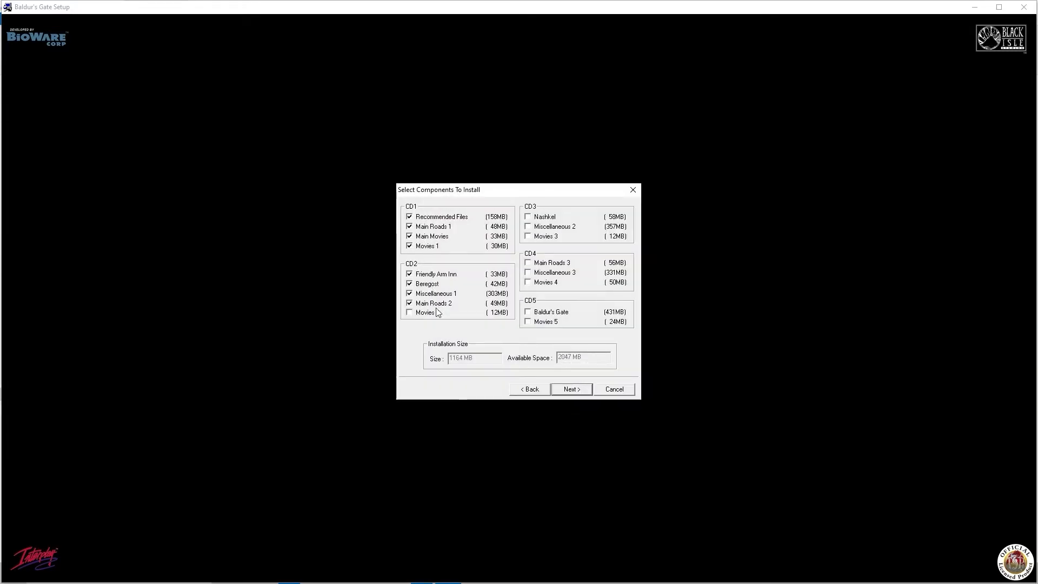
left_click(570, 389)
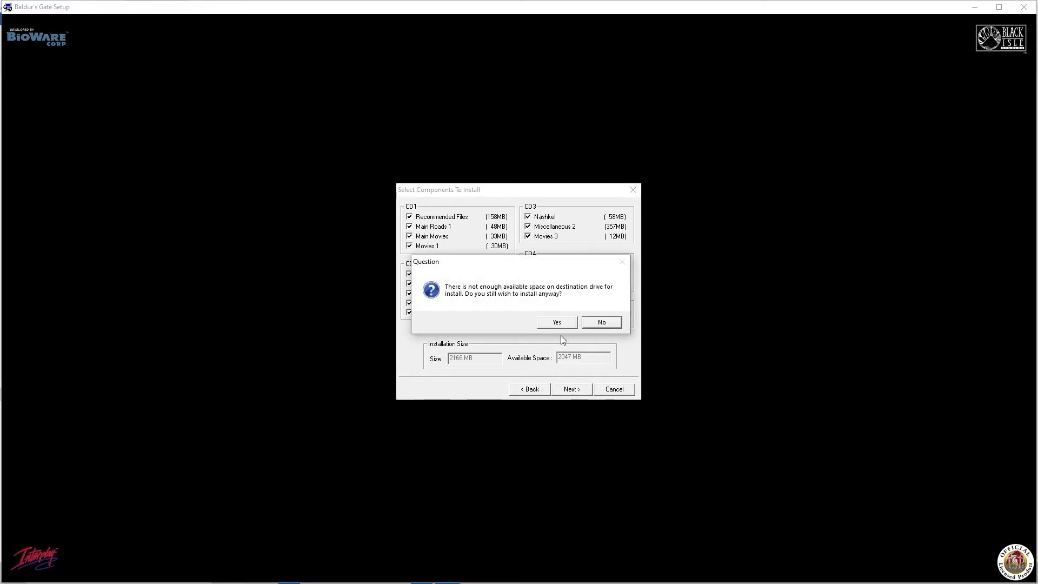
left_click(555, 322)
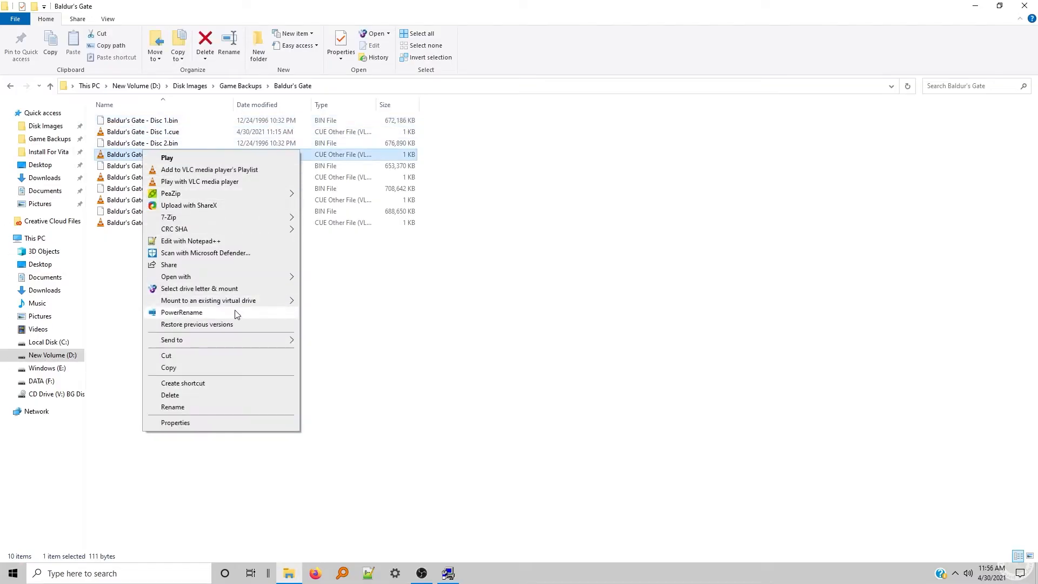
left_click(167, 158)
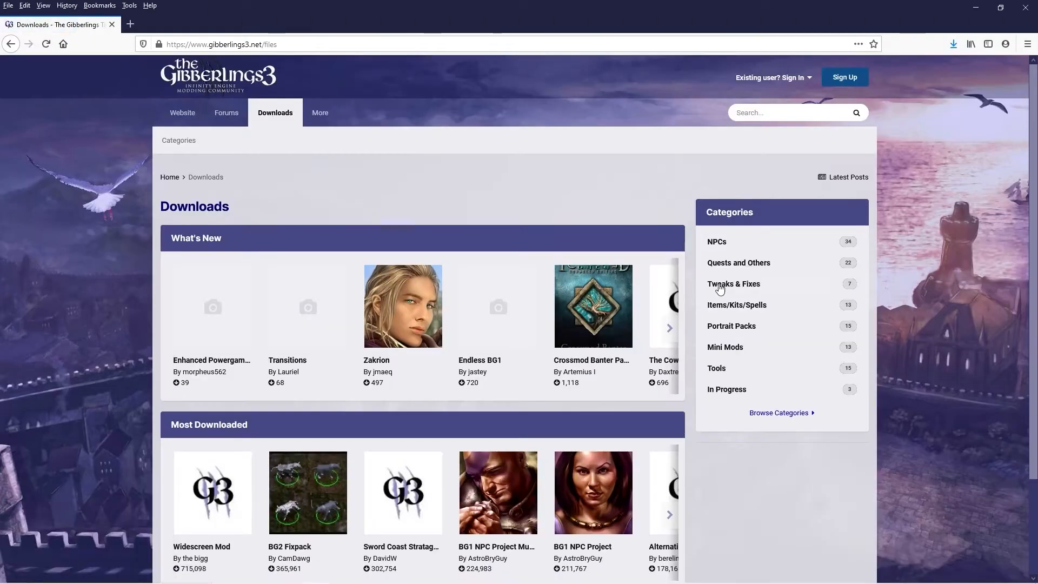
Open Tweaks & Fixes on Gibberlings3 and download The Tweaks Anthology v9.
left_click(734, 283)
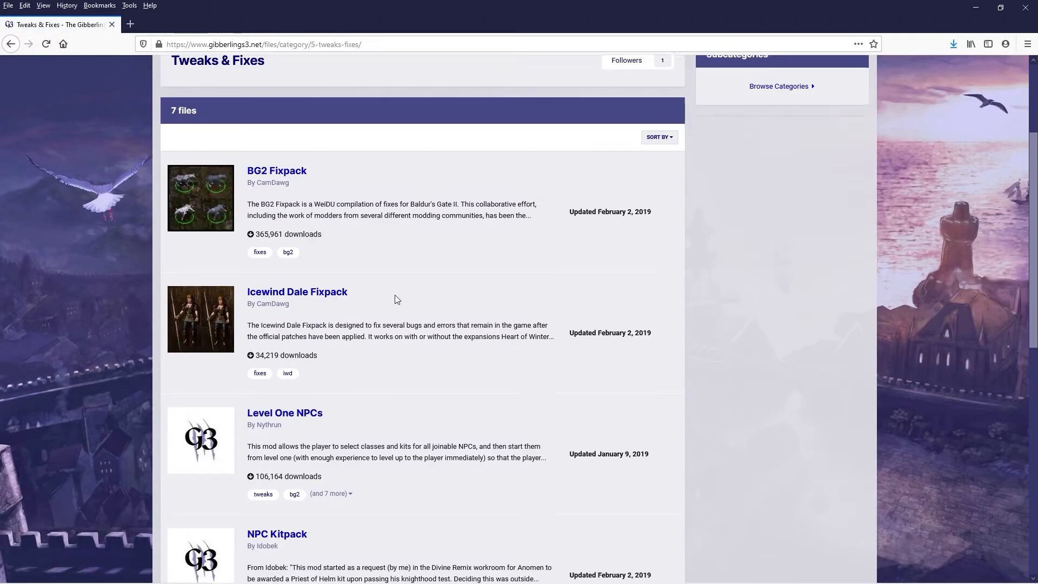
scroll("down", 3)
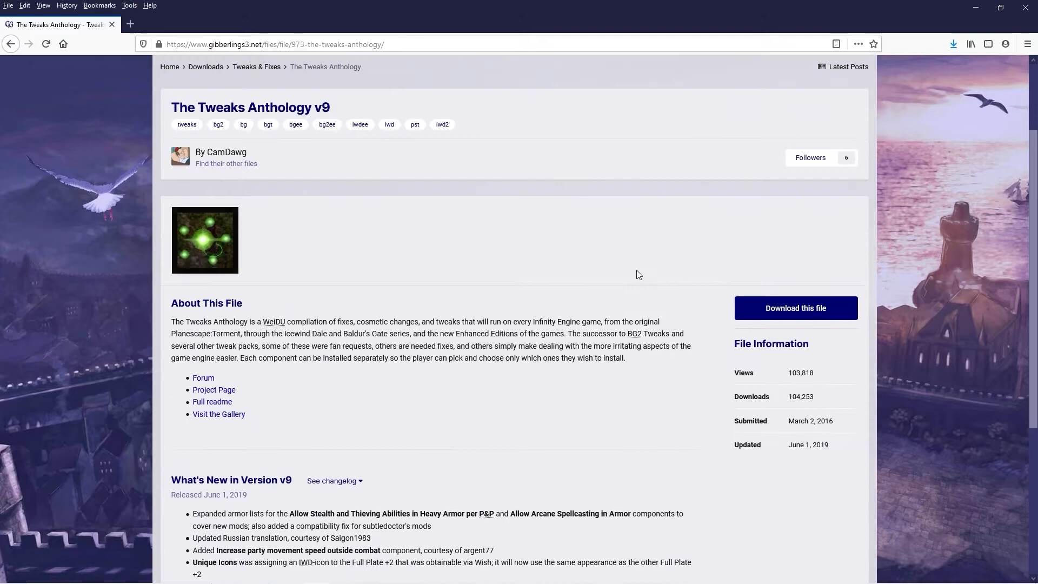
left_click(795, 308)
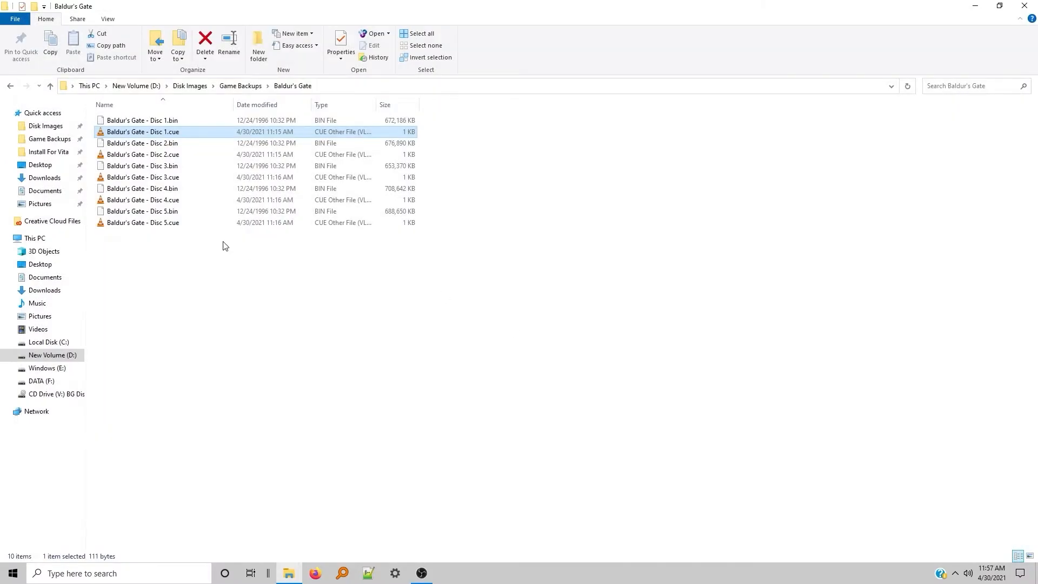
Mount the remaining Baldur's Gate disc images, Disc 2 through Disc 5, via right-click menus.
right_click(143, 154)
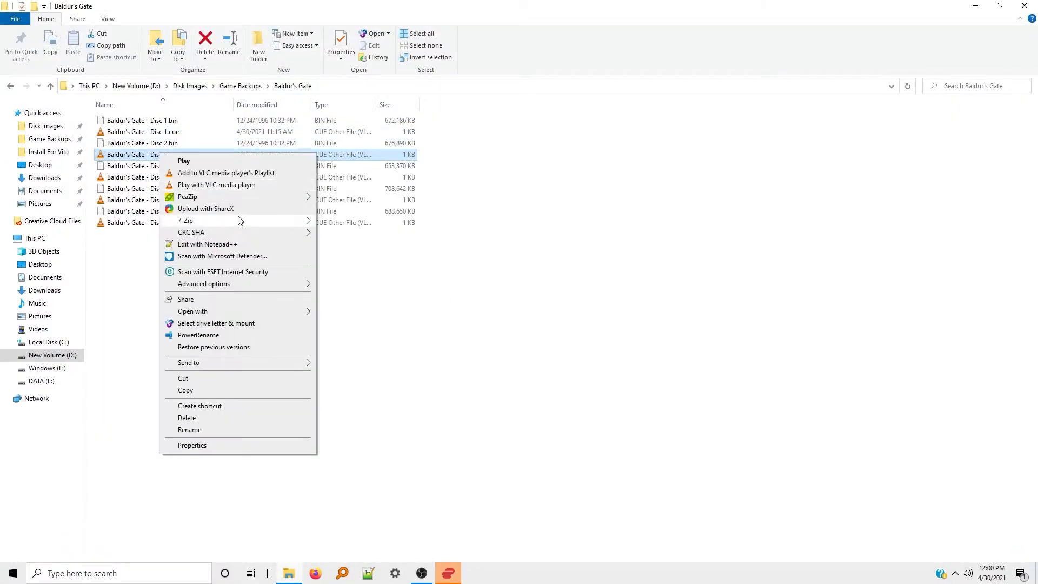
mouse_move(191, 138)
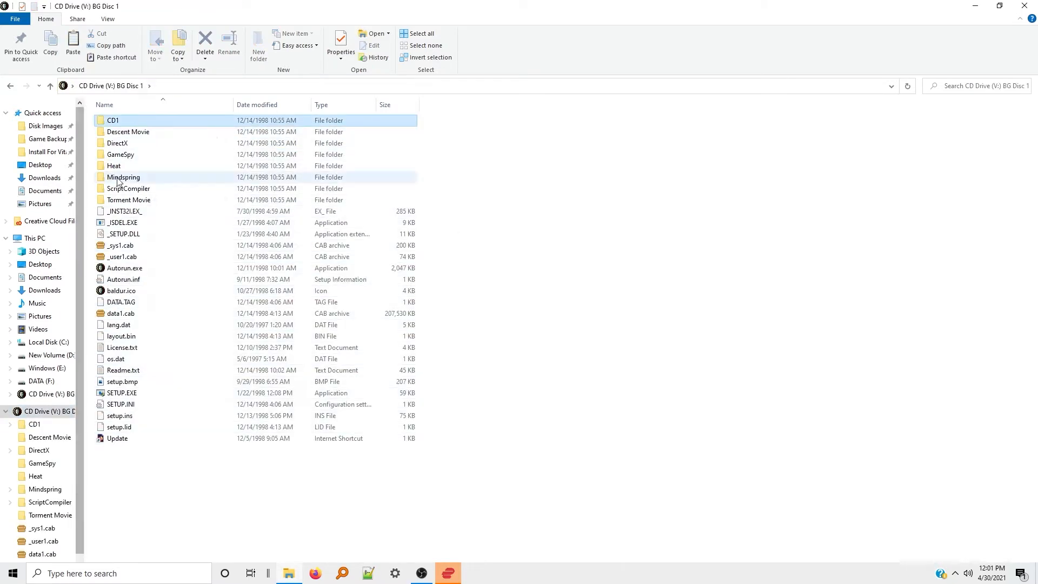
right_click(142, 154)
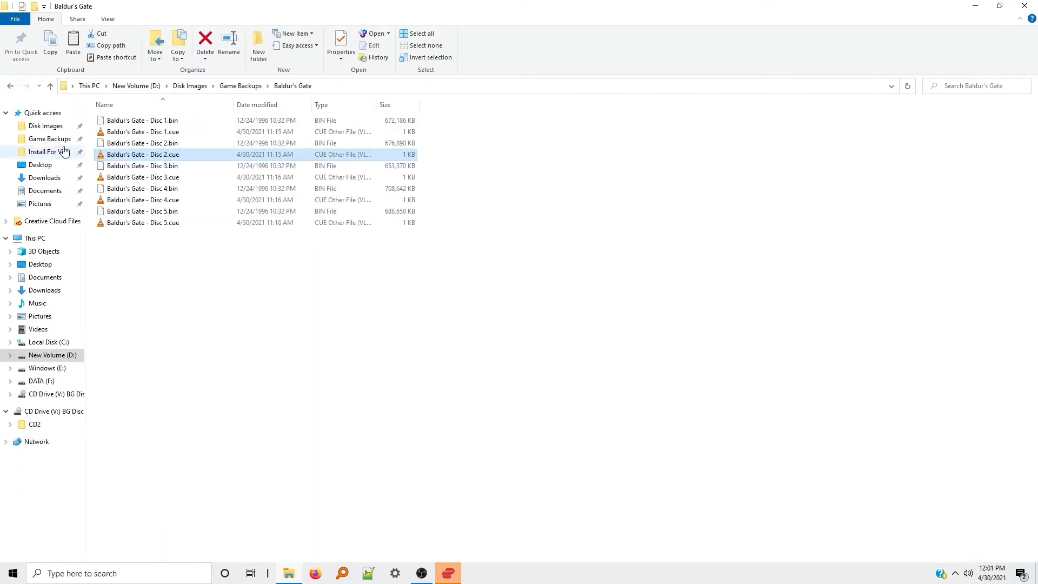
right_click(142, 177)
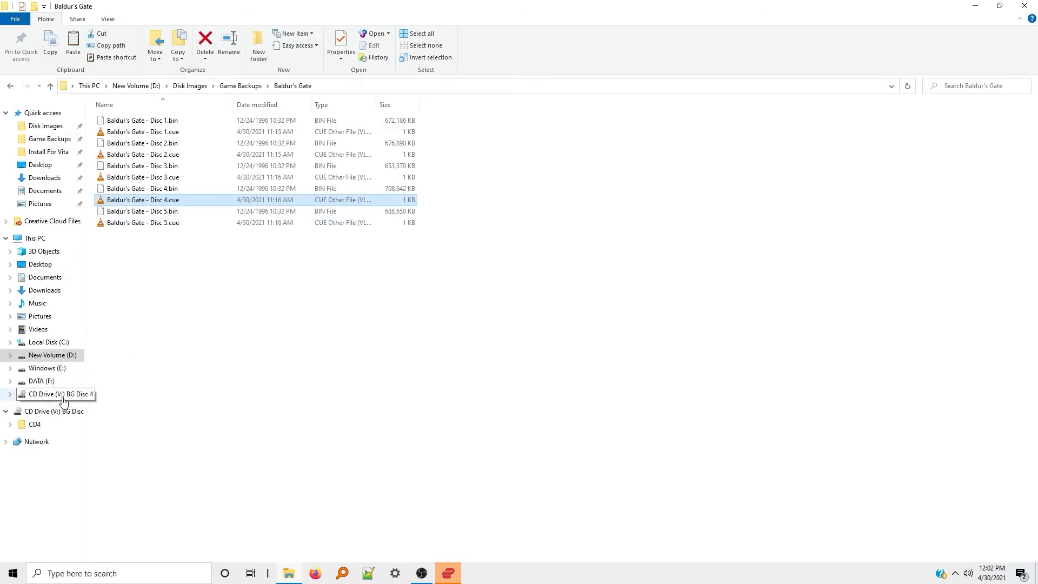
right_click(143, 222)
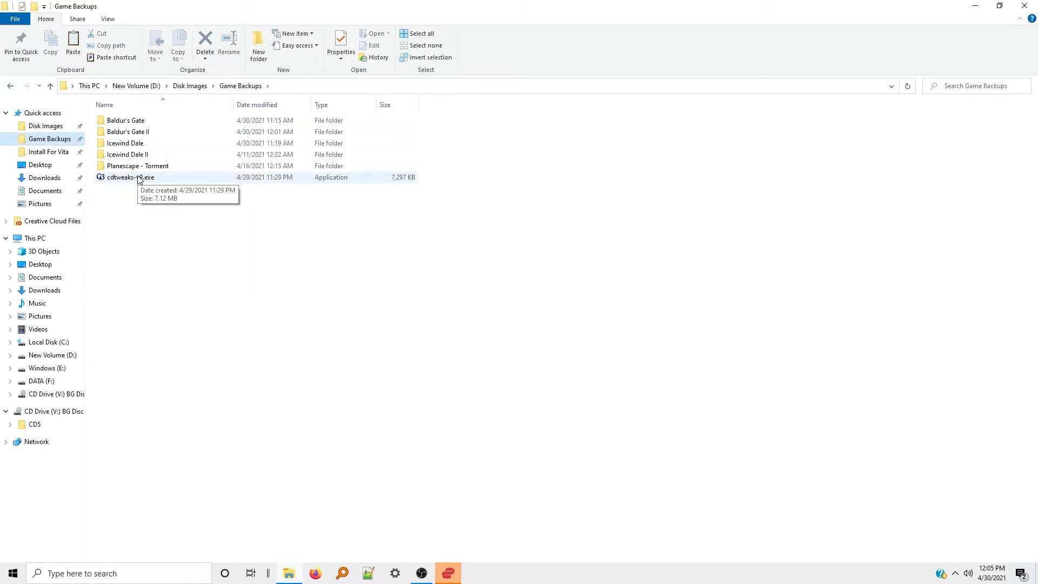
Run cdtweaks-v9.exe, install into d:\install for vita\bg1, and choose English (0).
double_click(127, 177)
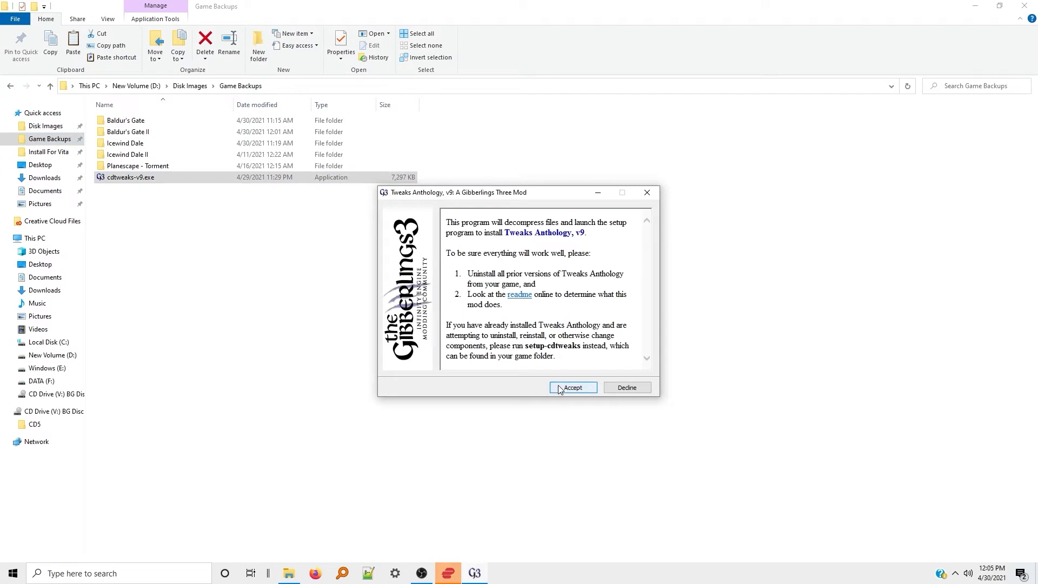
left_click(572, 388)
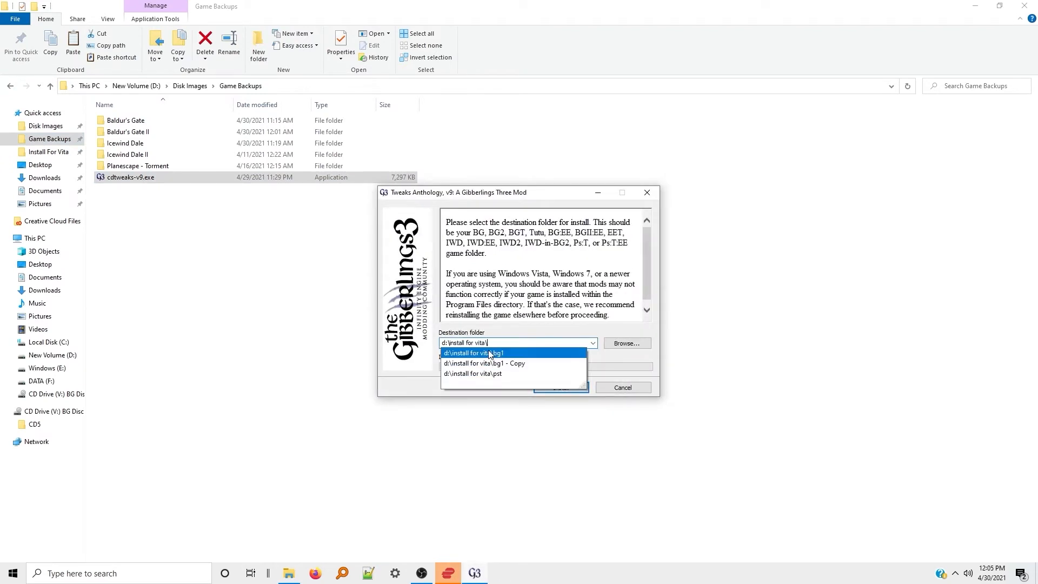
left_click(561, 387)
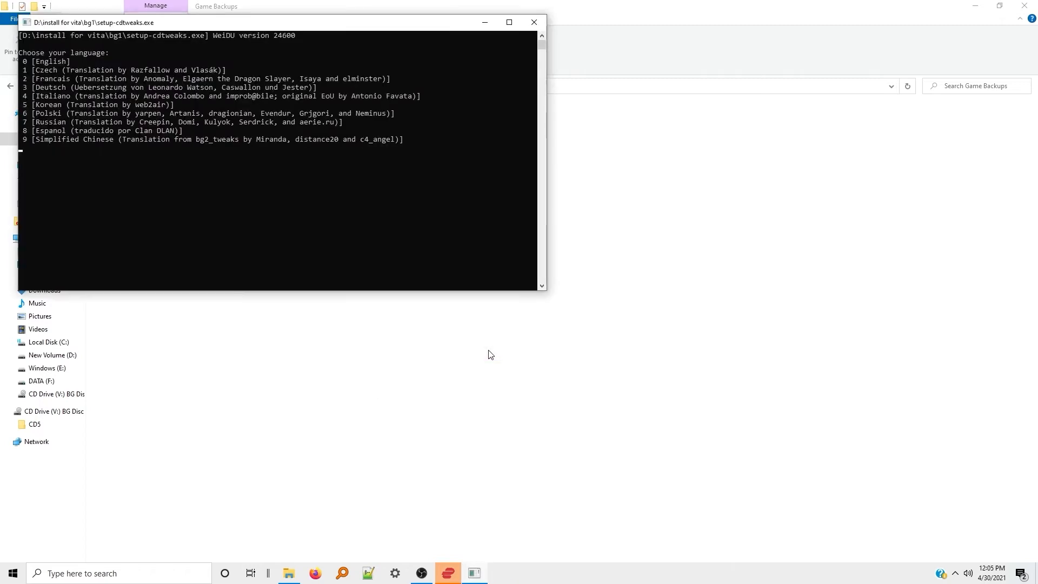
type("0")
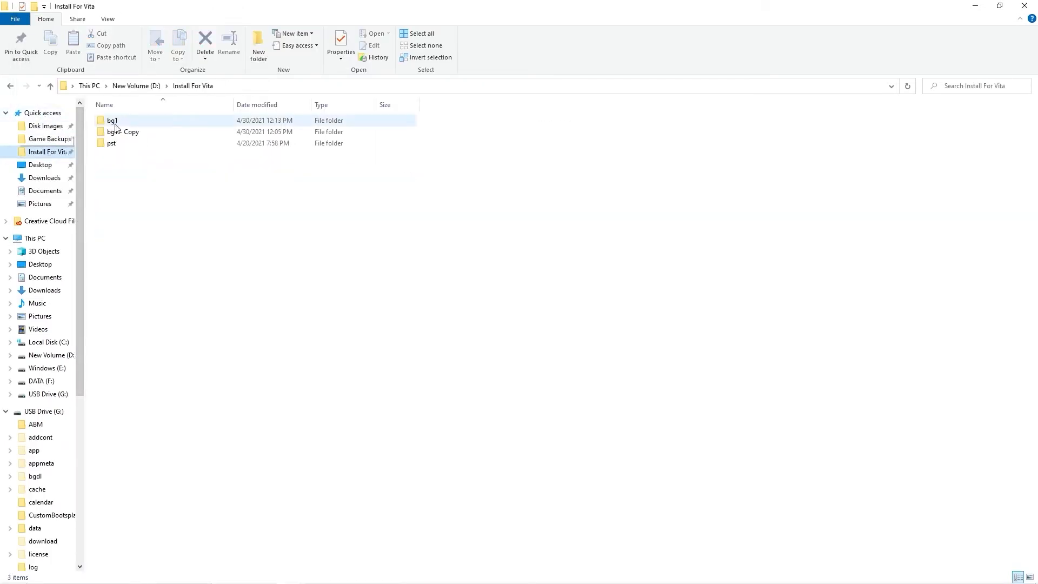
Copy the bg1 folder into data\GemRB on the Vita drive and open BG1.cfg.
right_click(111, 120)
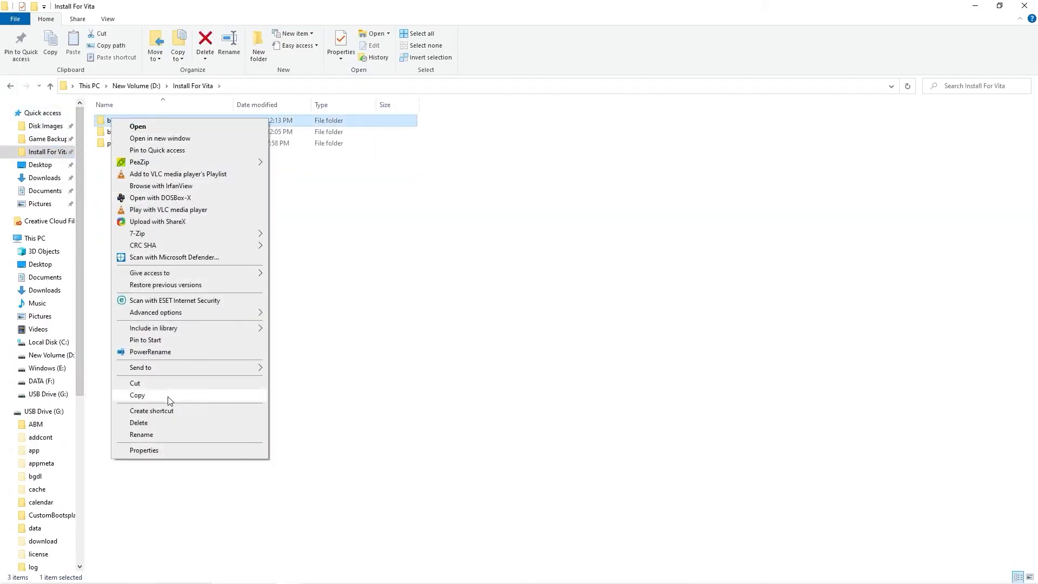
left_click(49, 394)
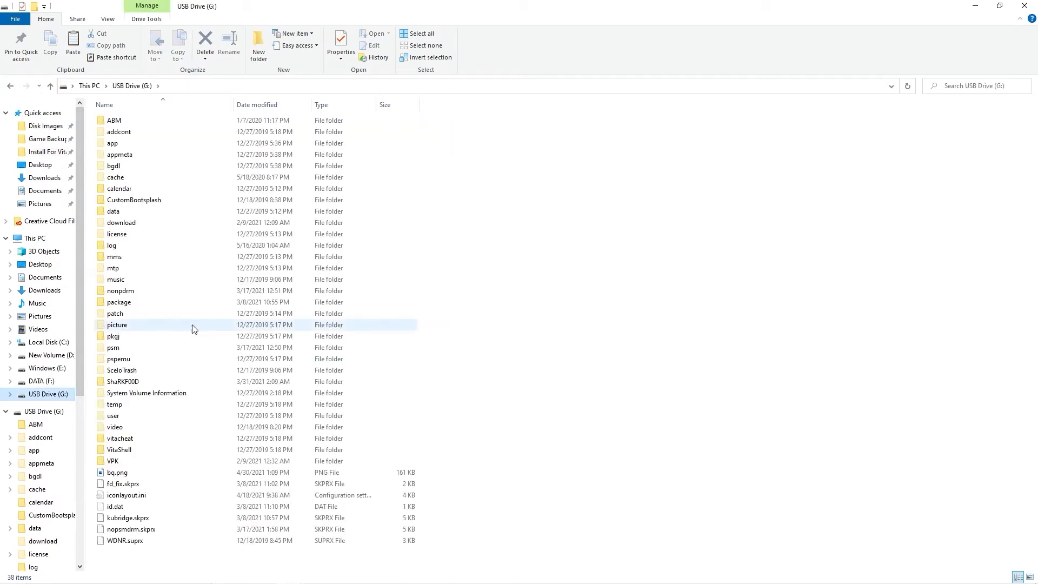
double_click(113, 211)
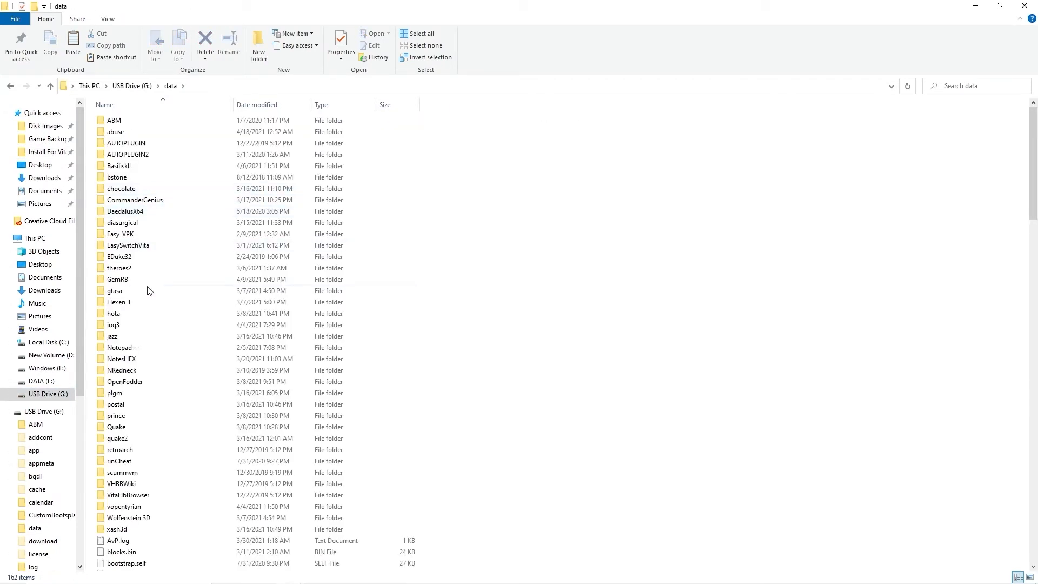
double_click(117, 279)
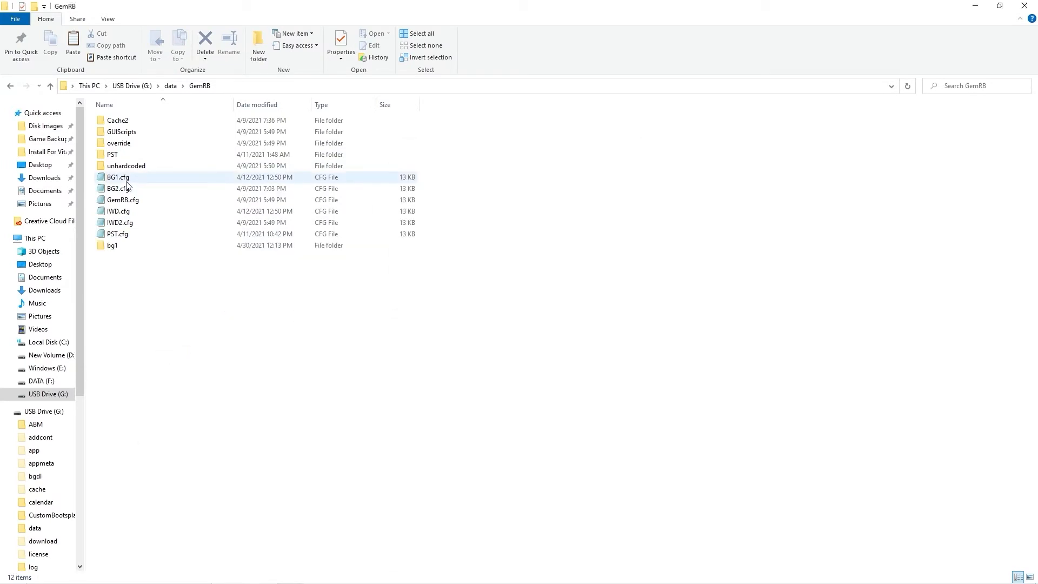
double_click(118, 177)
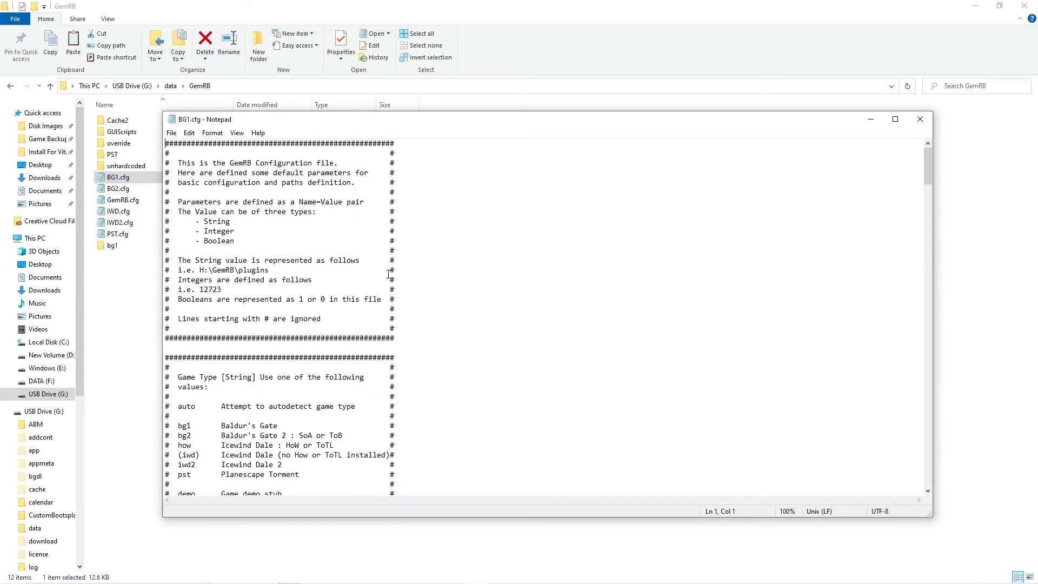
scroll("down", 3)
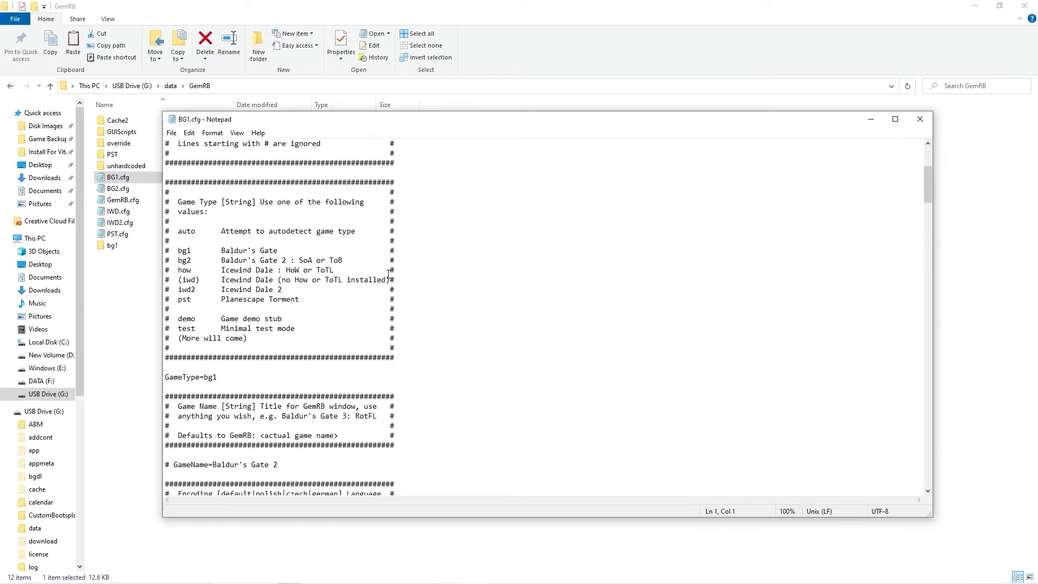
scroll("down", 3)
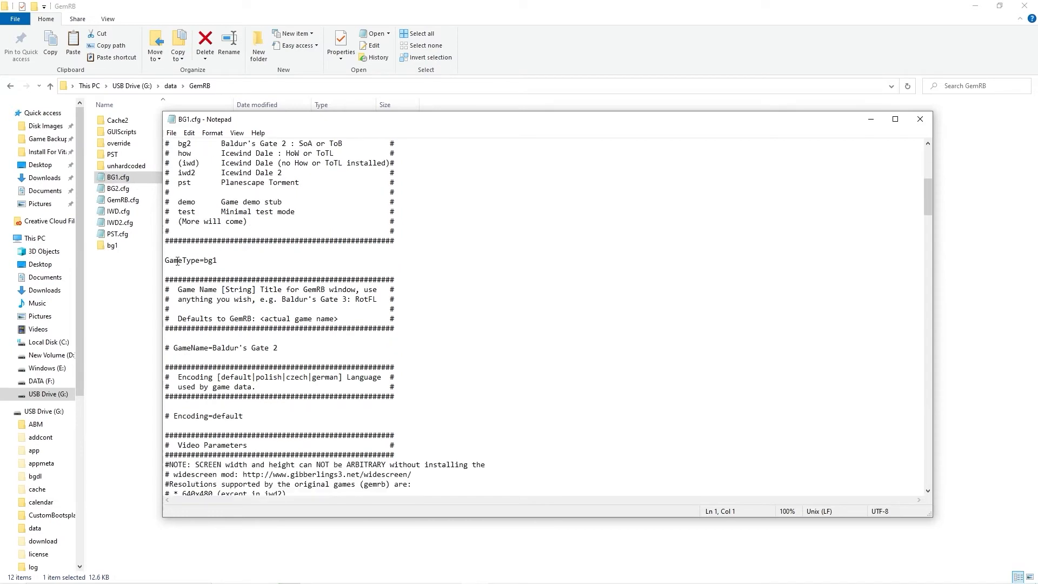
scroll("down", 3)
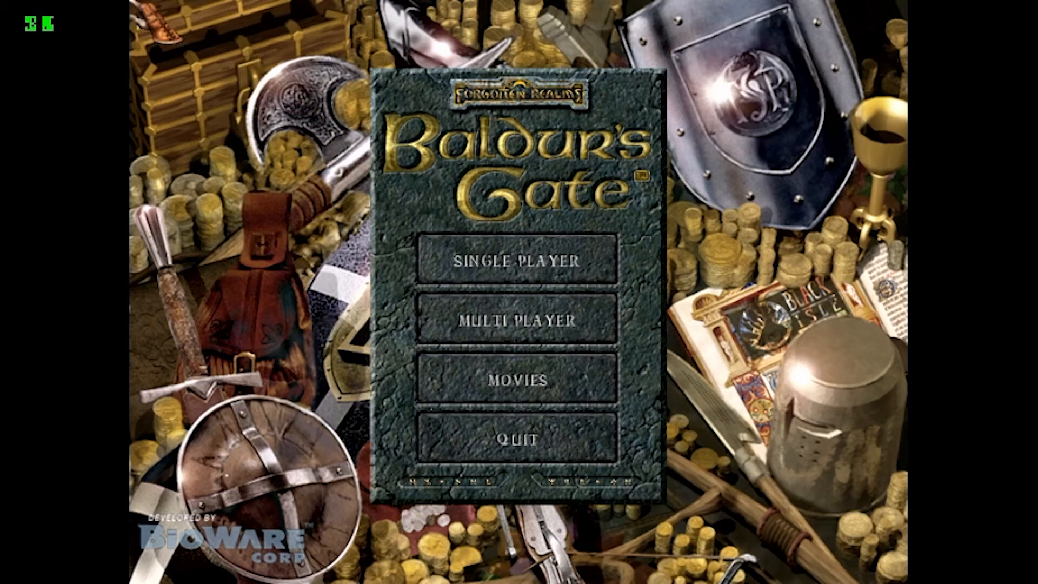
Start a new single-player game and create a male Half-Elf True Neutral cleric.
left_click(517, 260)
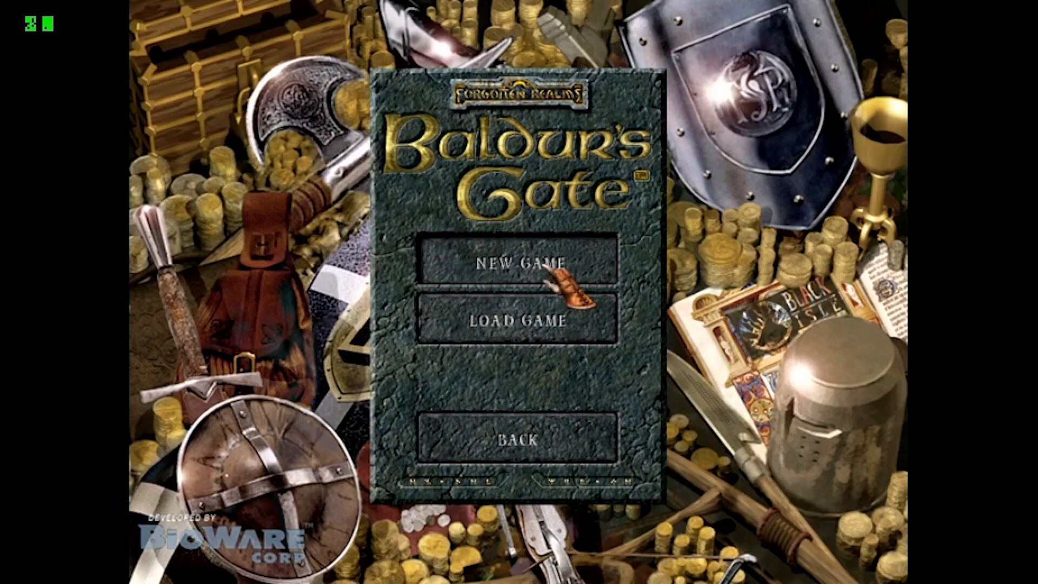
left_click(523, 260)
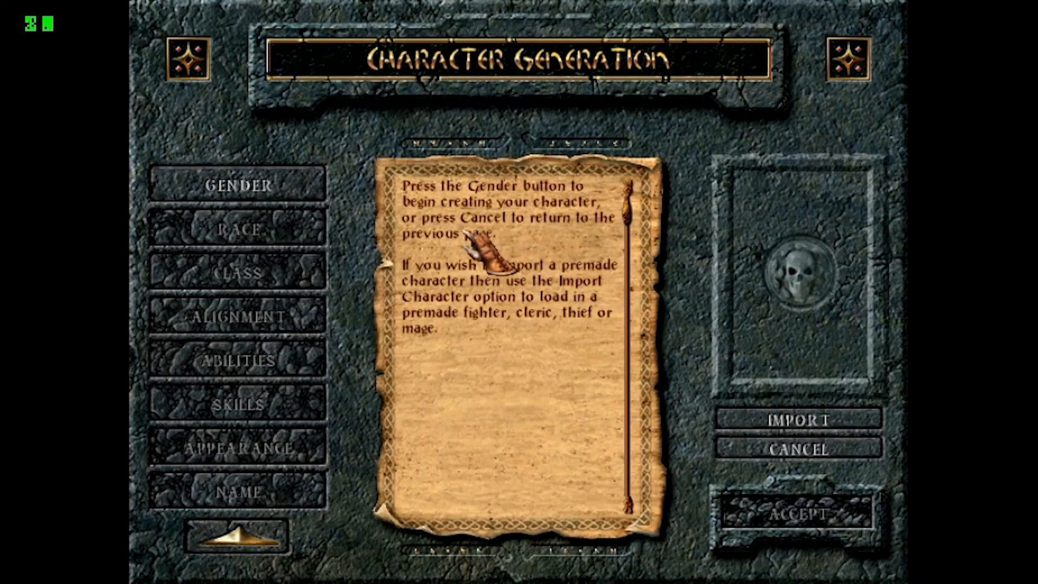
left_click(238, 185)
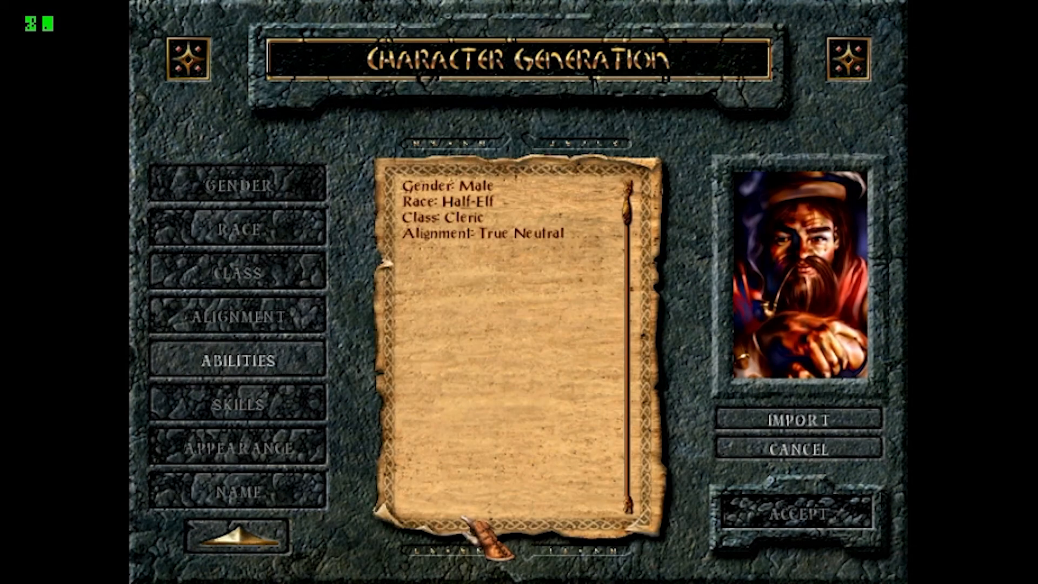
left_click(798, 515)
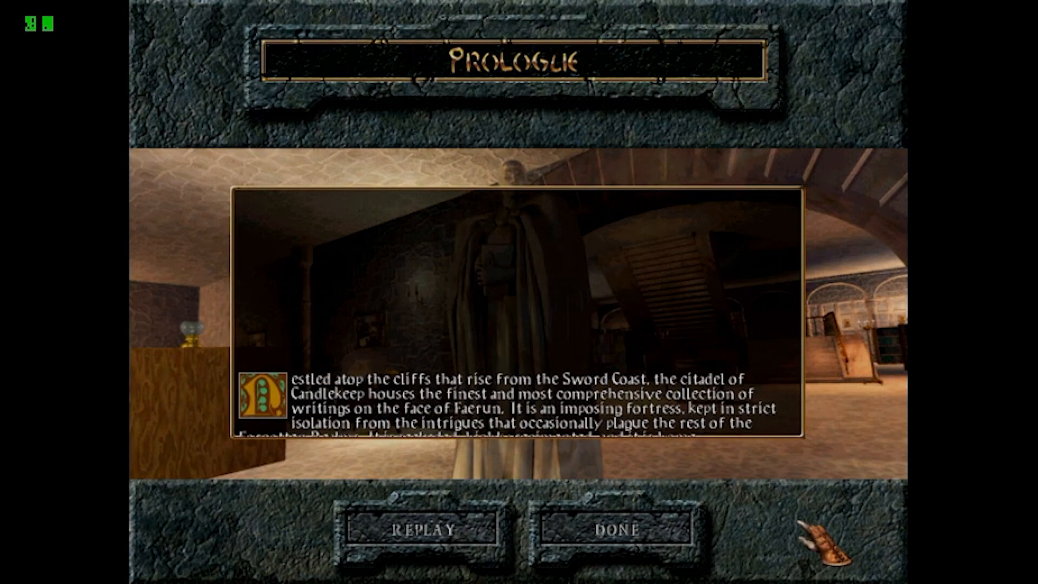
Dismiss the prologue text and close the tutor's dialogue in Candlekeep.
left_click(616, 530)
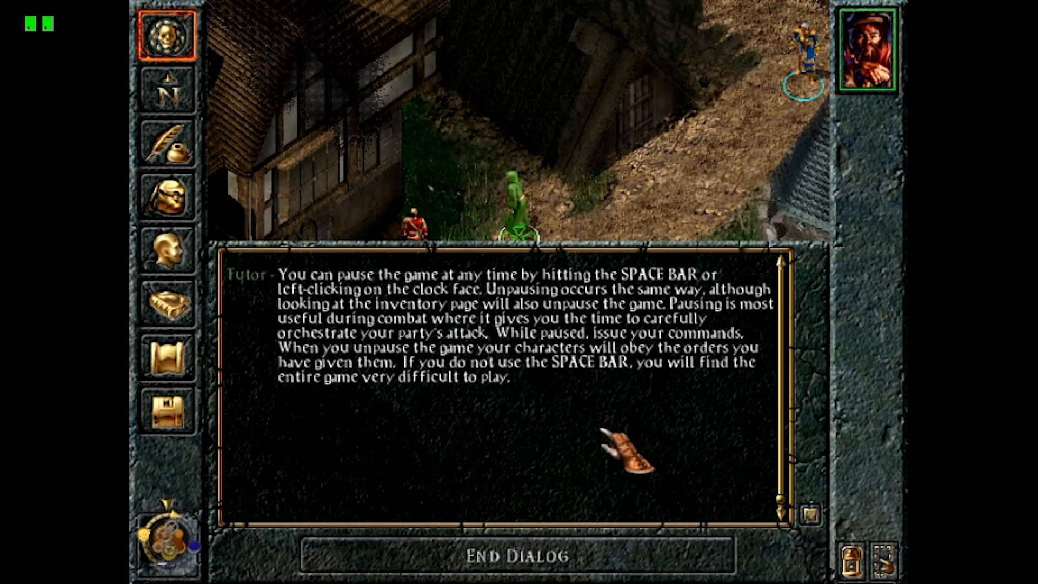
left_click(518, 555)
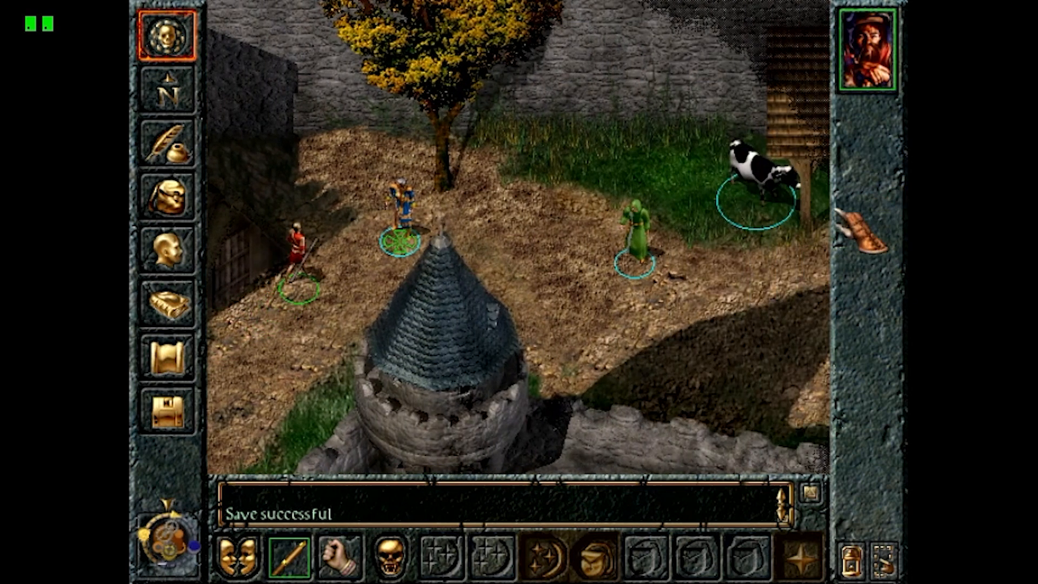